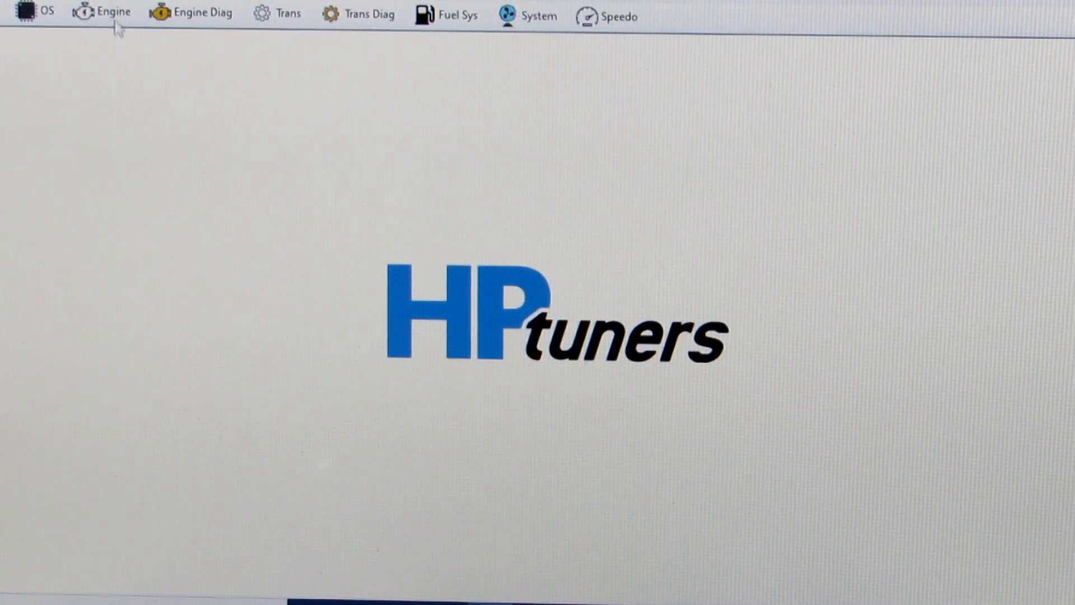
Open the Engine section and switch to its Airflow settings (MAF, EGR, VE)
click(104, 13)
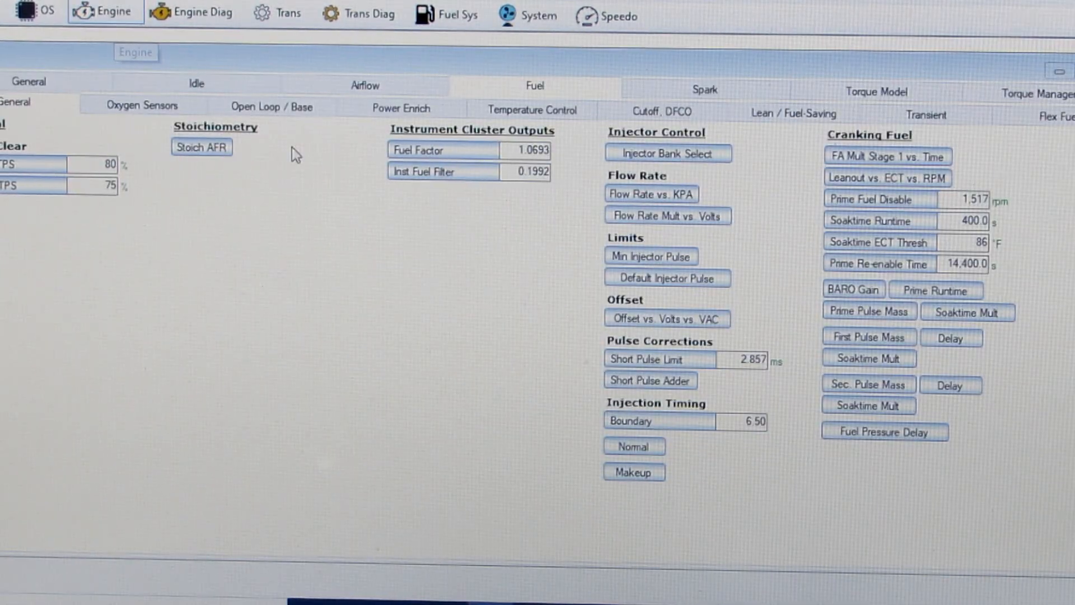
click(364, 84)
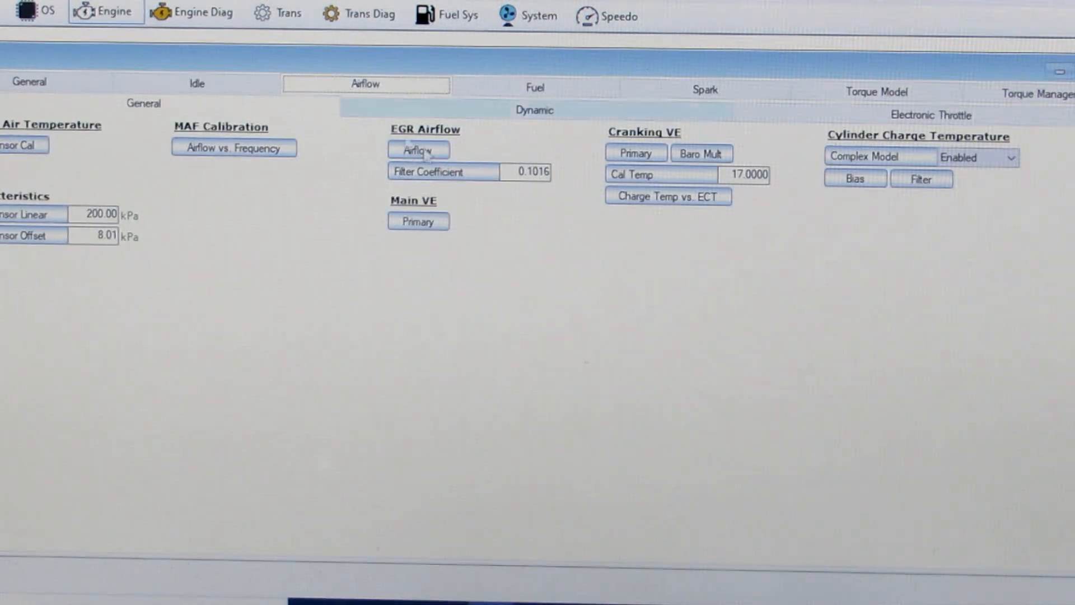
mouse_move(878, 157)
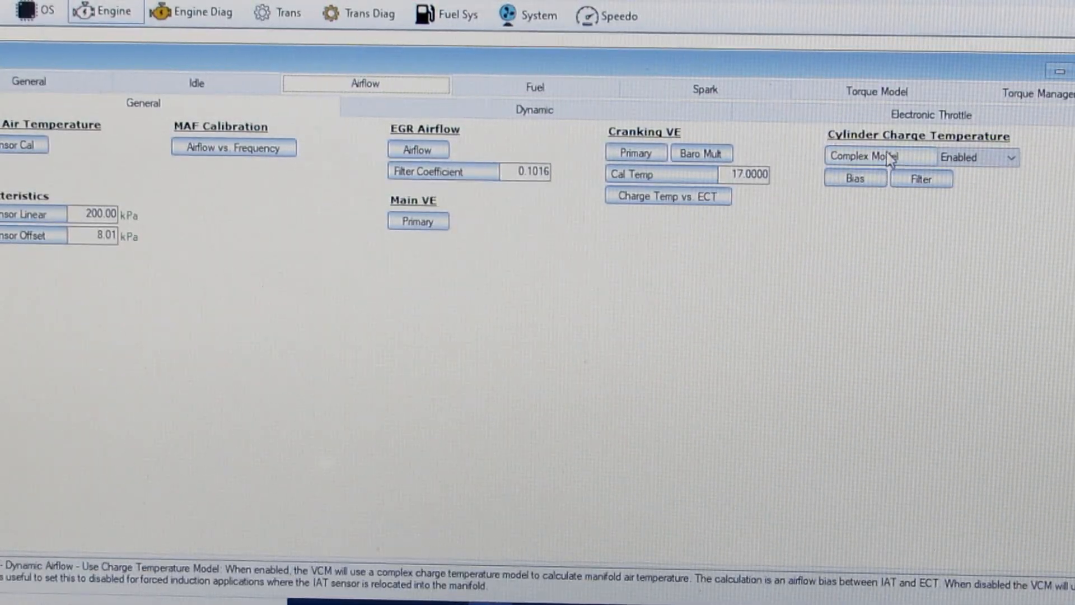
mouse_move(951, 226)
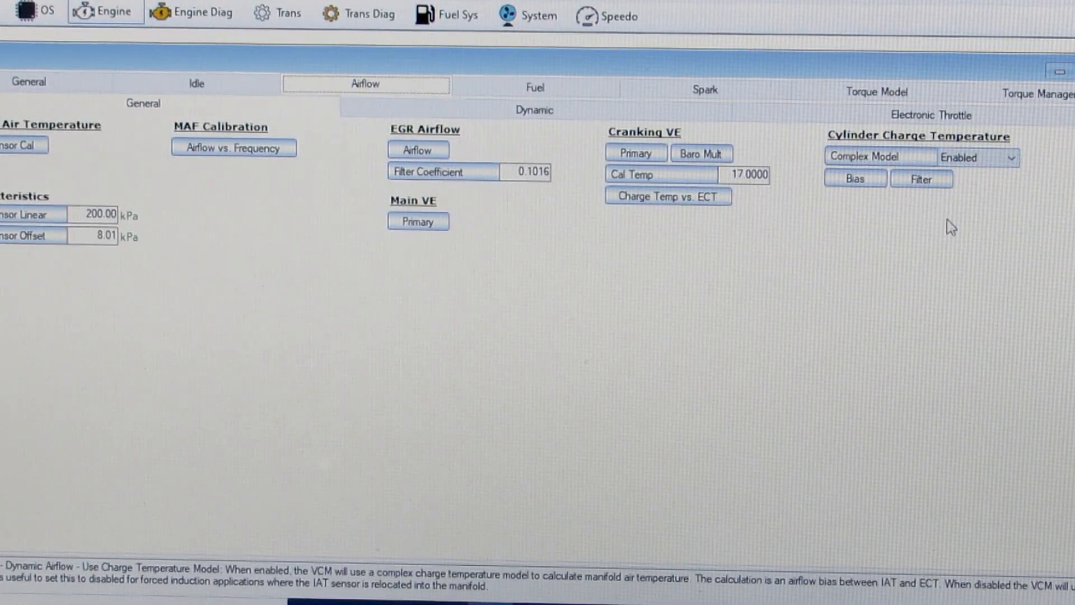
mouse_move(922, 179)
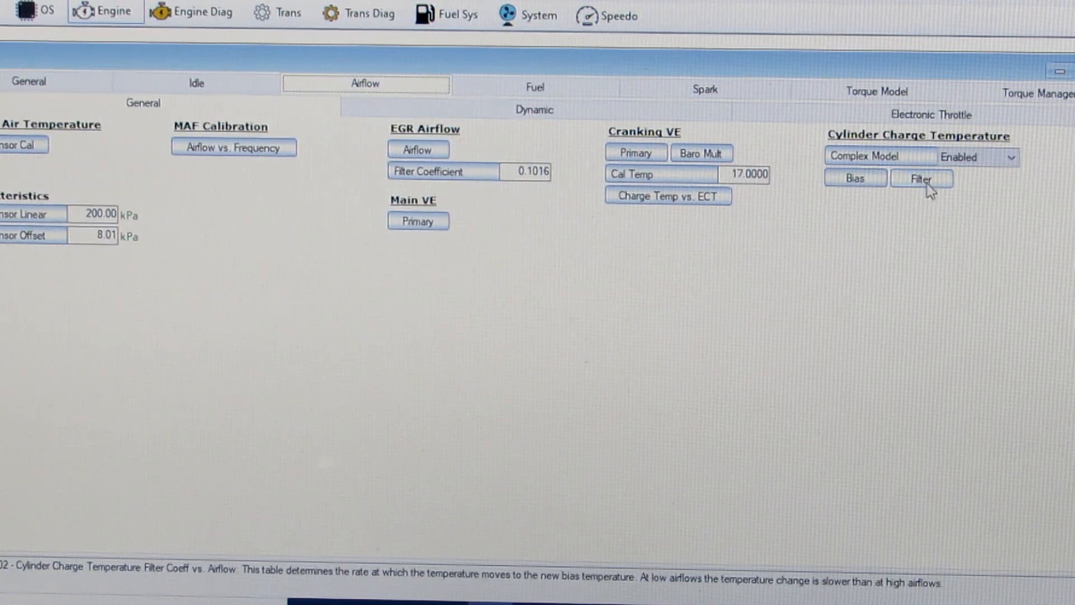
mouse_move(912, 237)
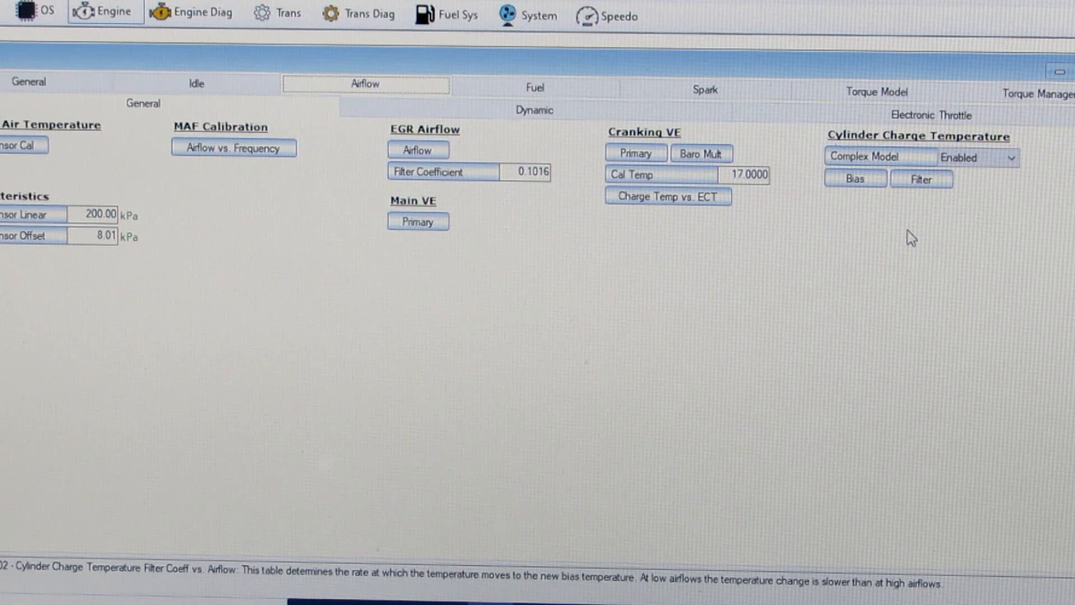
Open the Cylinder Charge Temperature Bias vs. Airflow table, showing values from 0.8486 to 0.0898
click(853, 179)
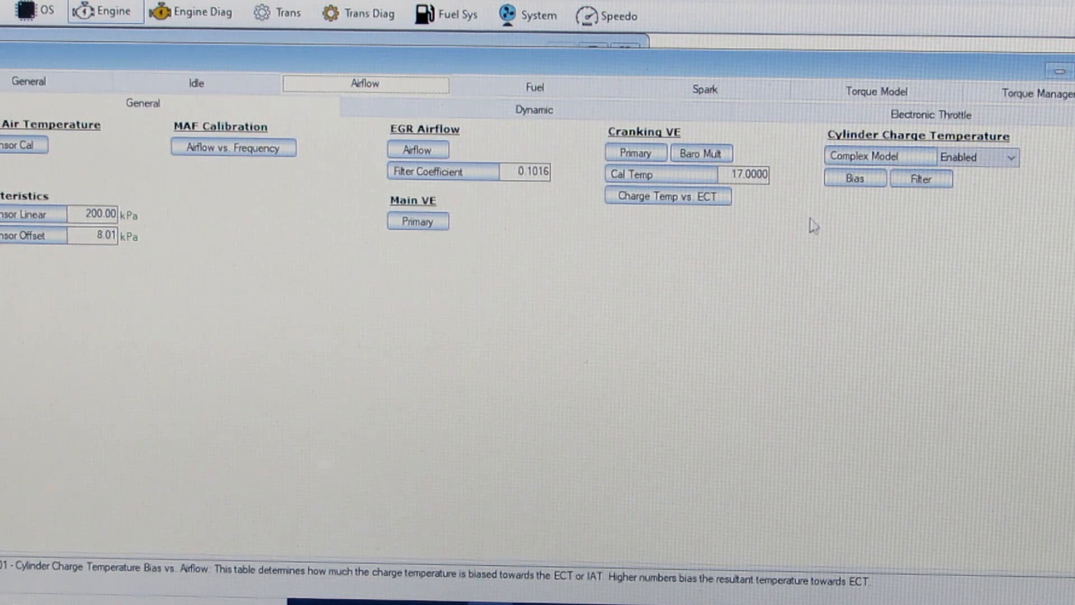
click(853, 178)
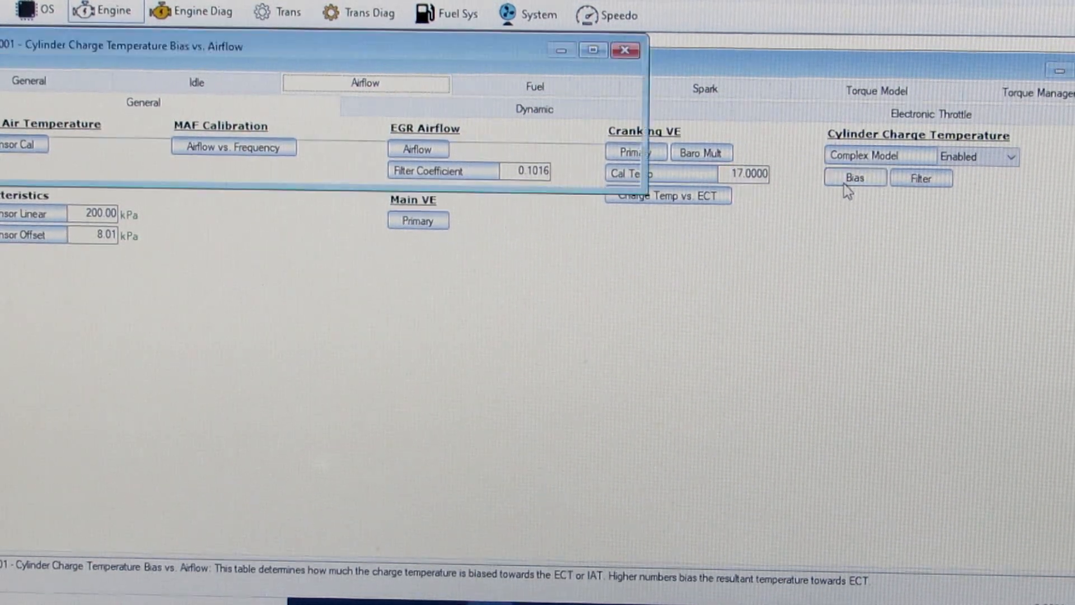
click(854, 177)
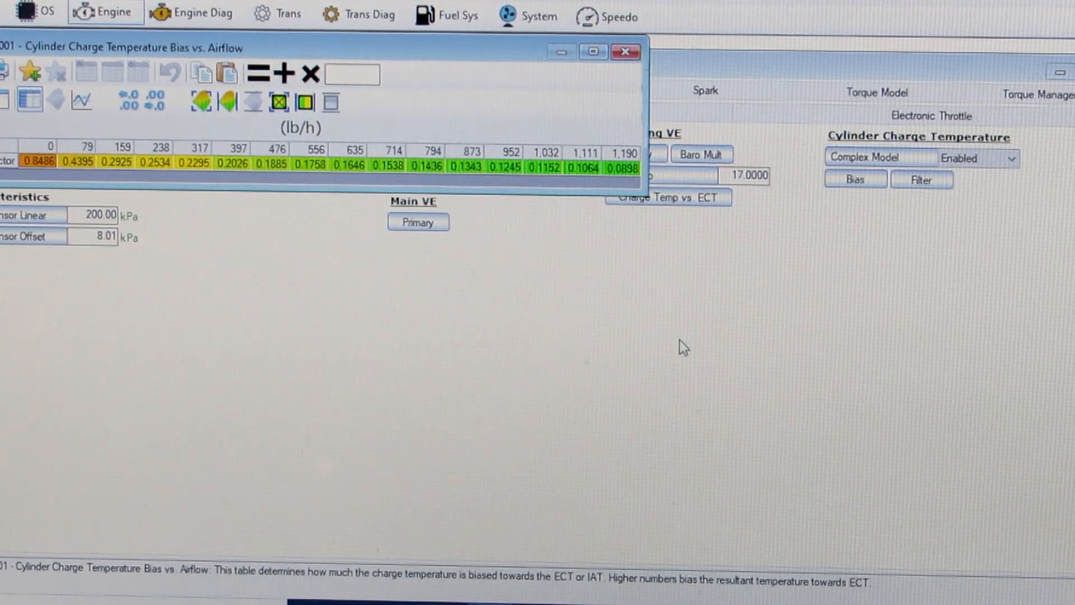
mouse_move(162, 213)
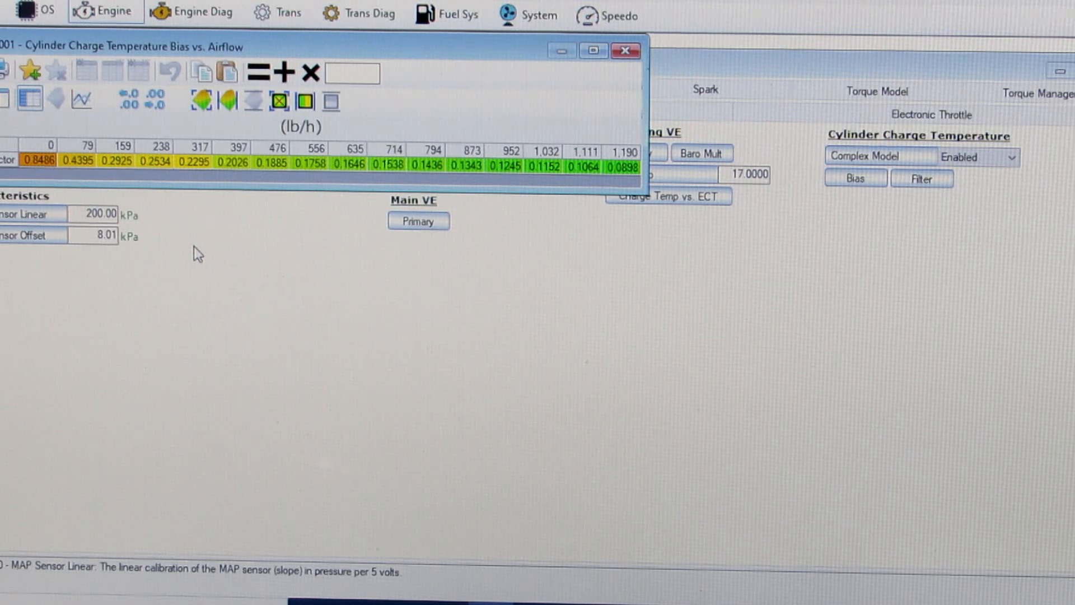
mouse_move(113, 259)
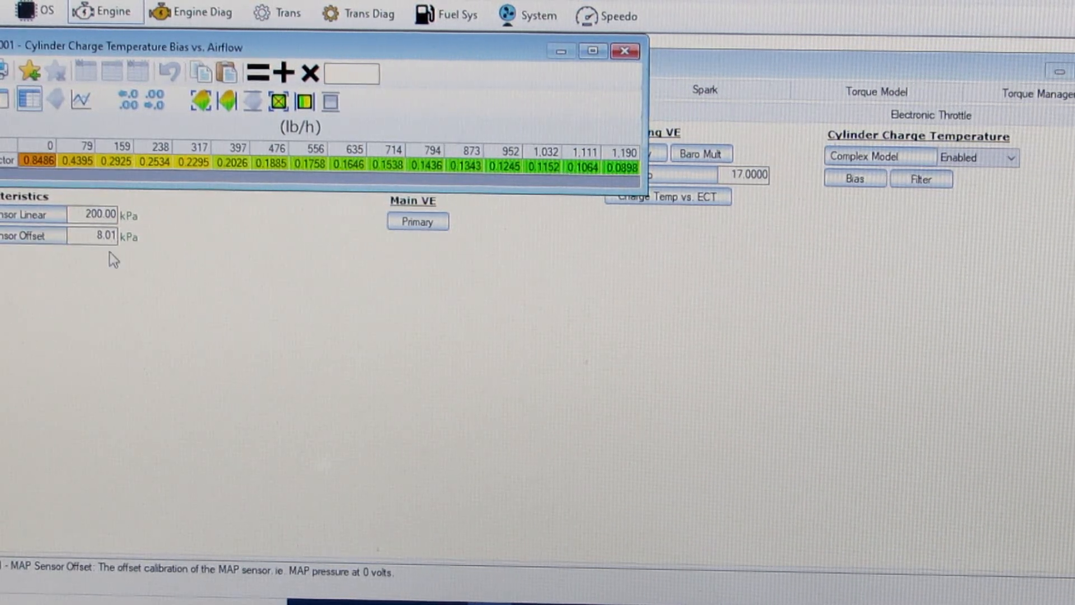
mouse_move(104, 282)
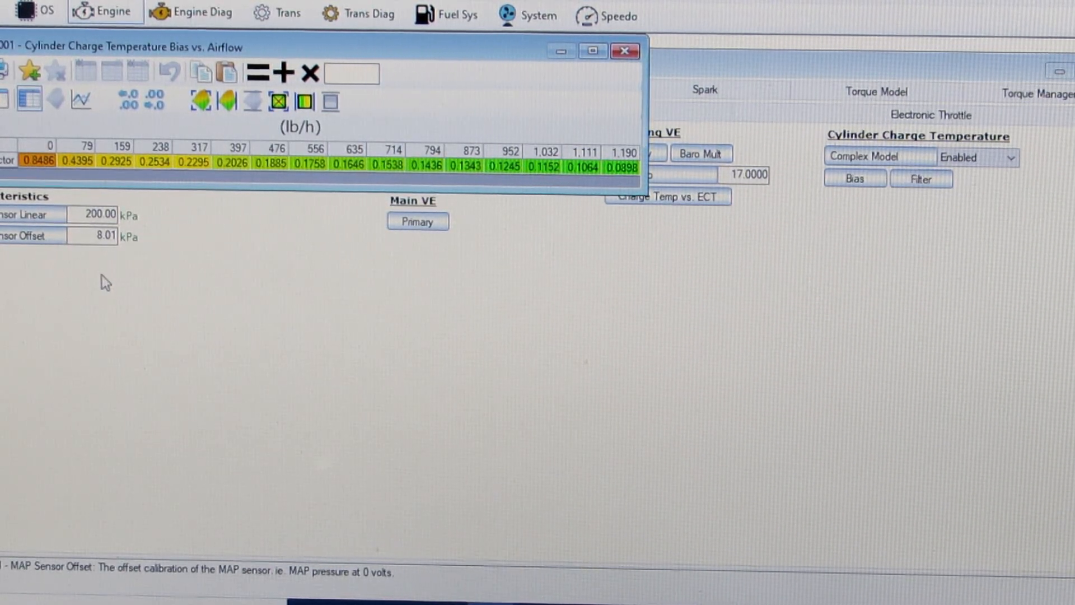
mouse_move(444, 183)
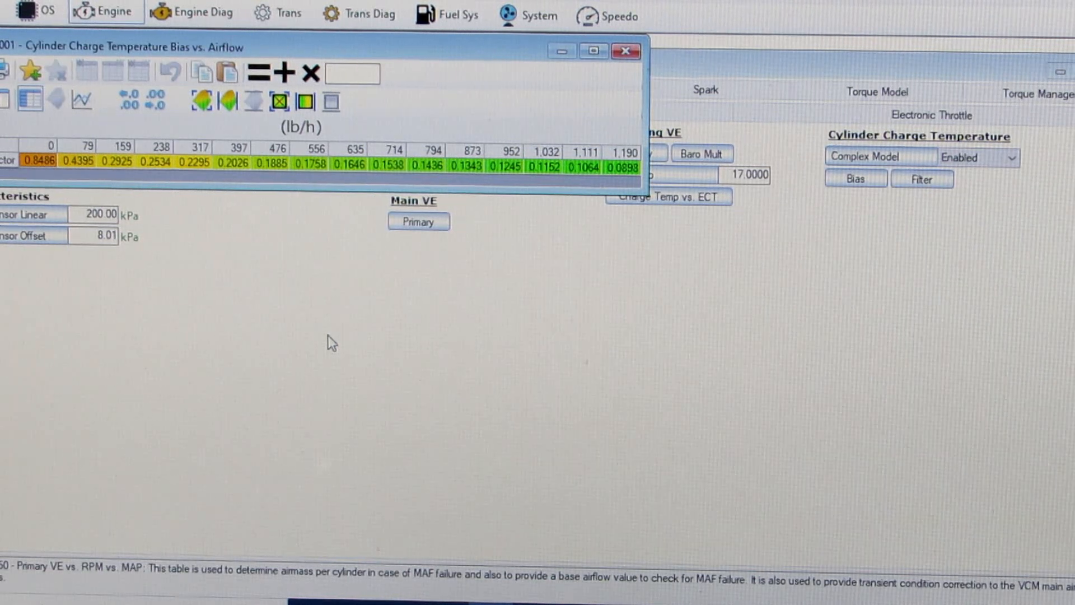
mouse_move(259, 339)
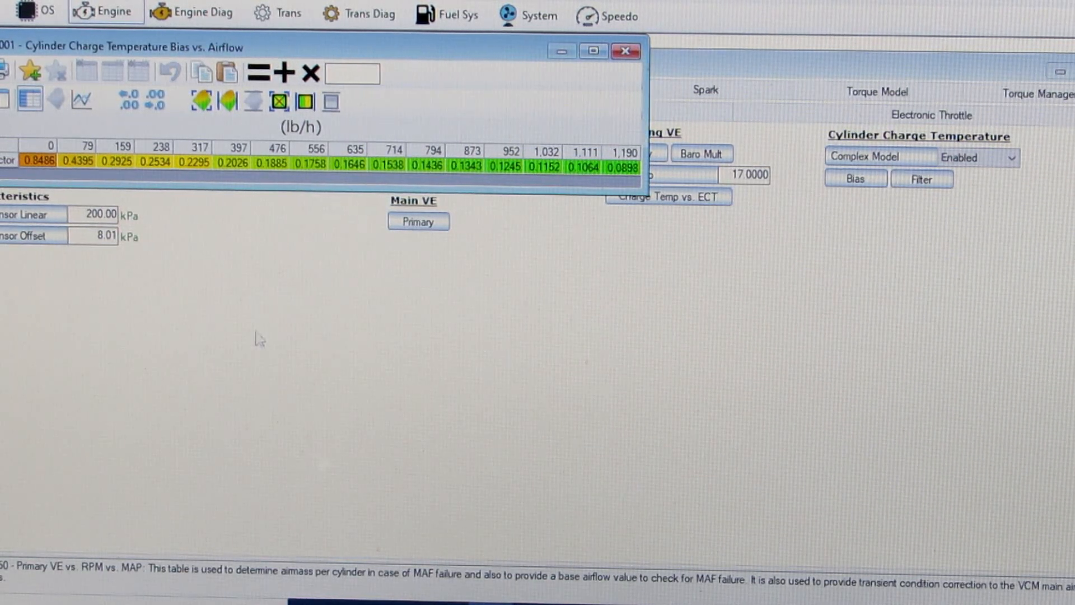
mouse_move(216, 342)
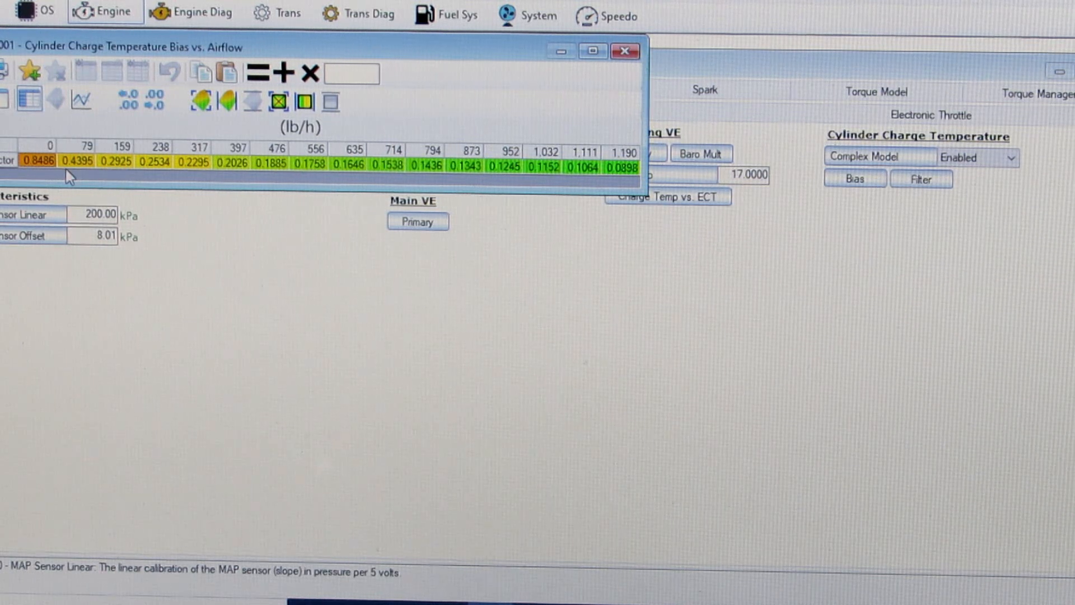
mouse_move(91, 174)
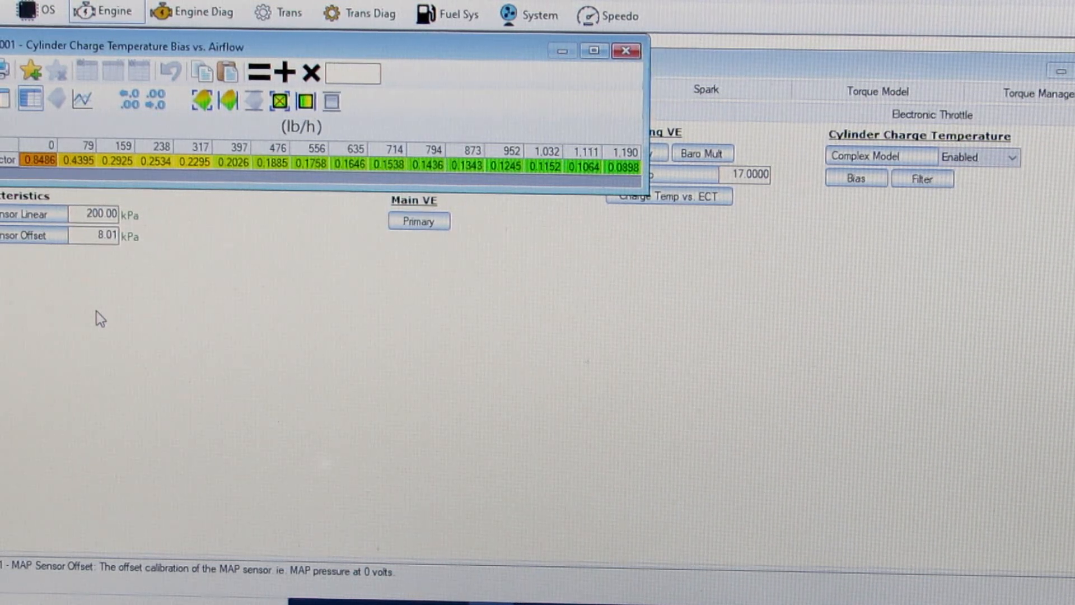
mouse_move(72, 330)
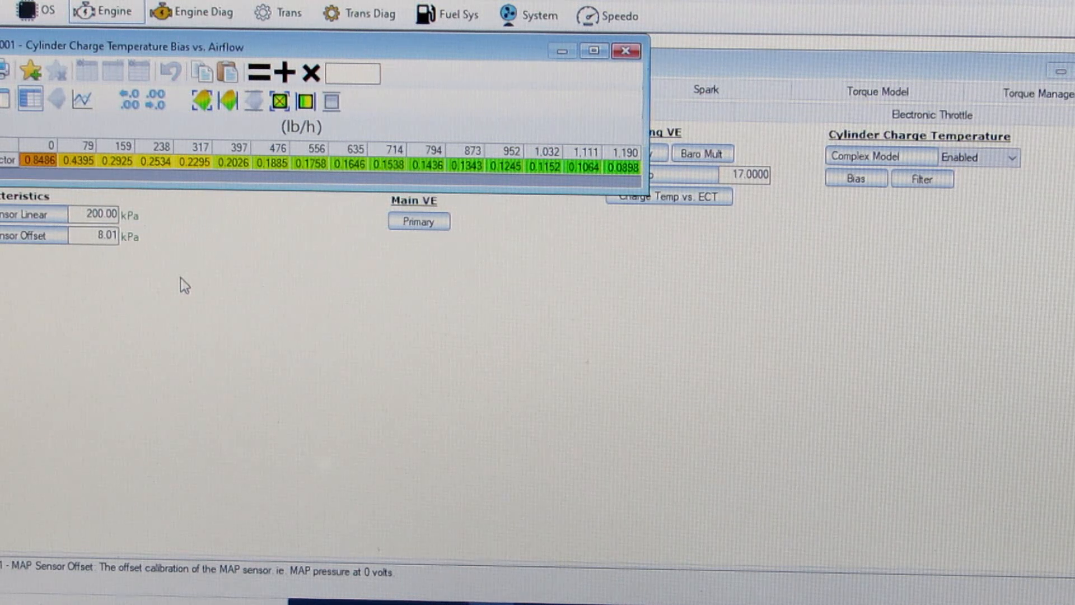
mouse_move(171, 243)
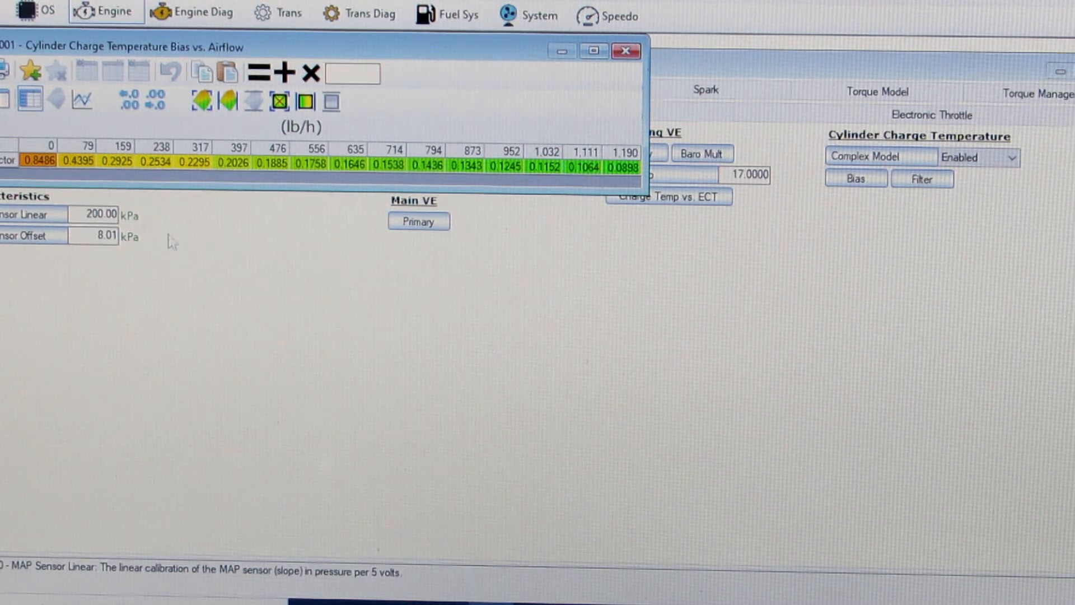
mouse_move(271, 326)
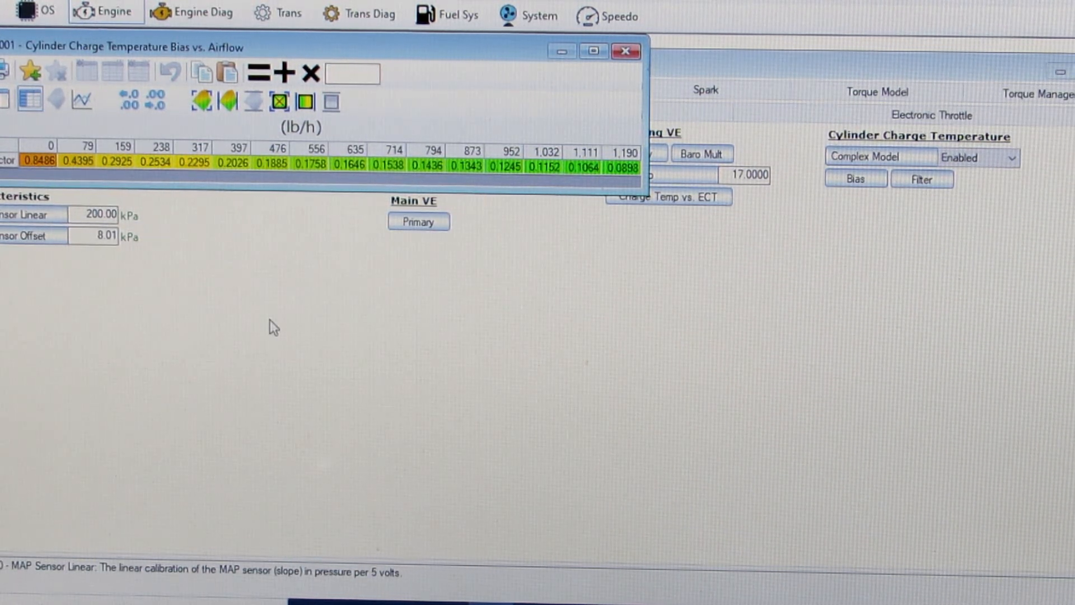